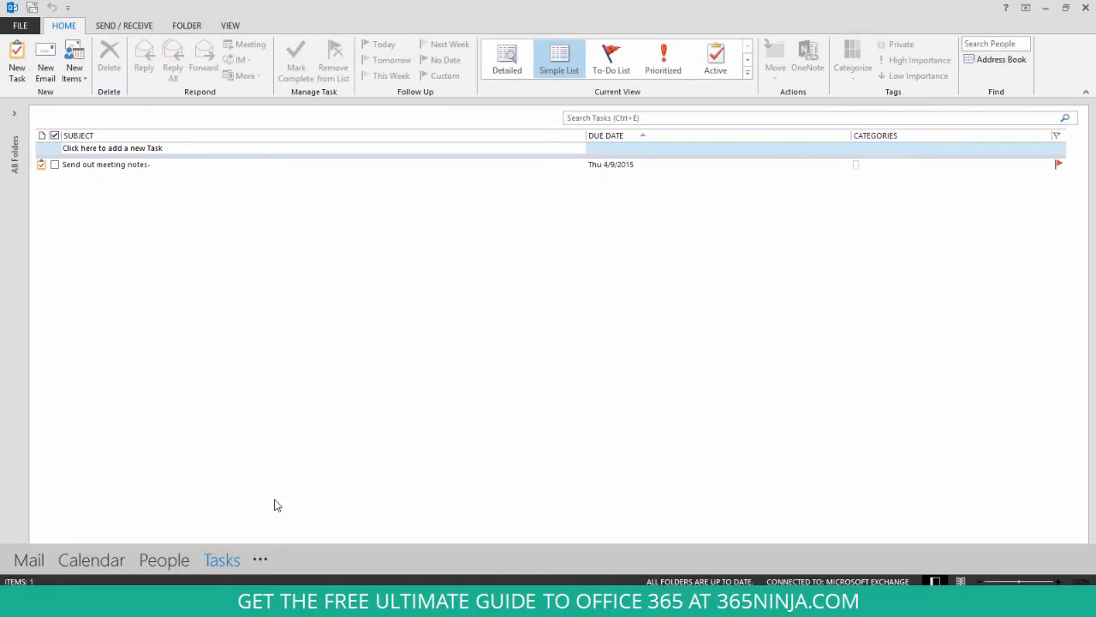
{"action": "mouse_move", "coordinate": [154, 521]}
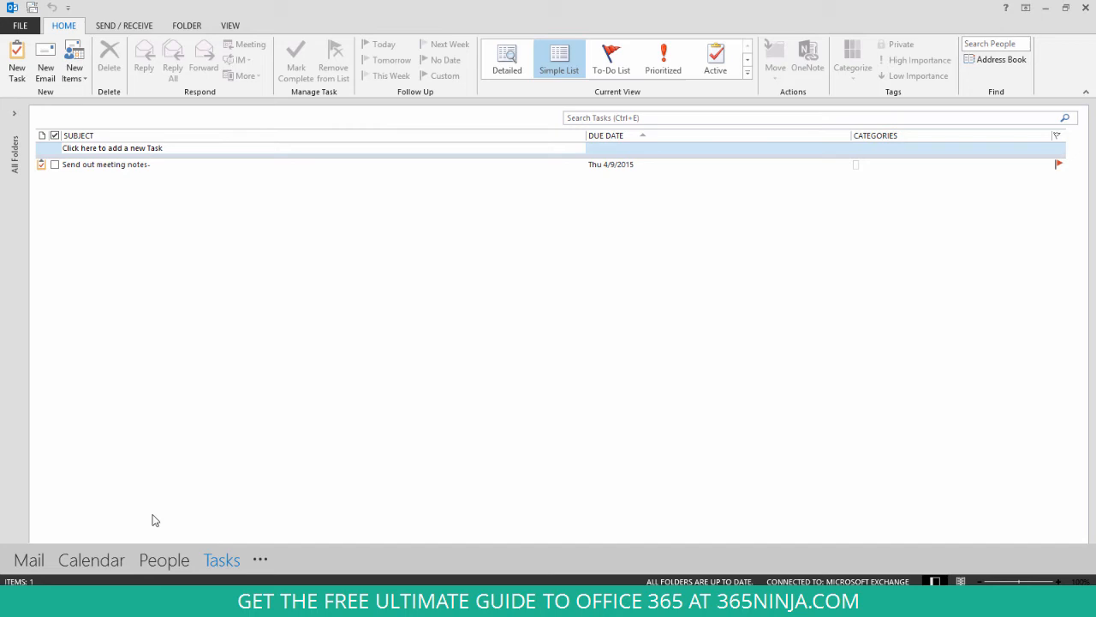
Switch from the Tasks list to the Mail view in the navigation bar
{"action": "left_click", "coordinate": [27, 559]}
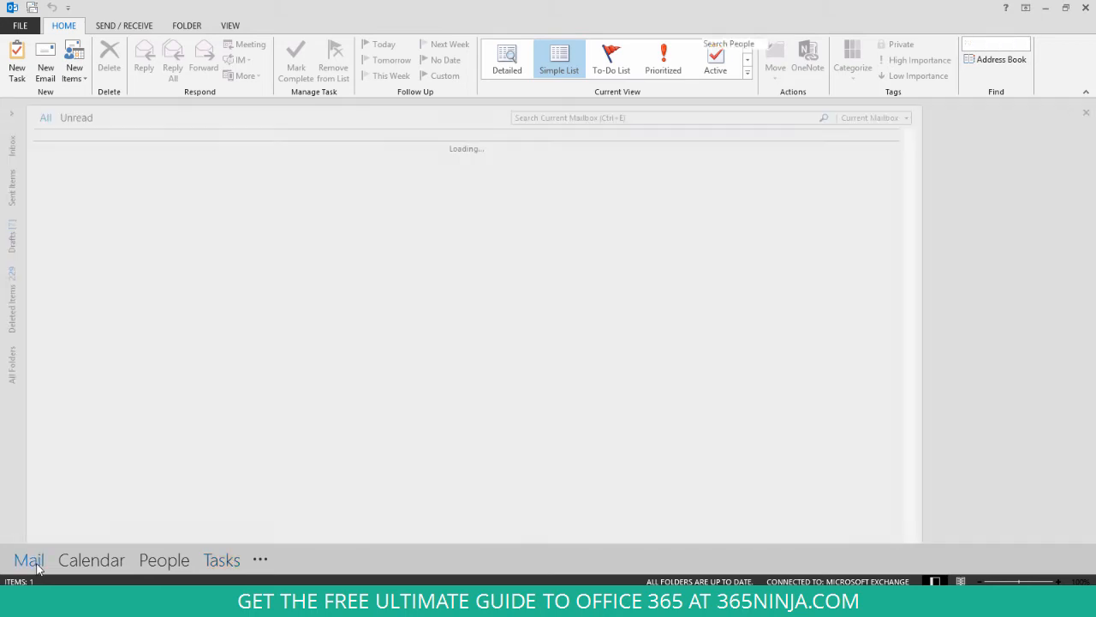
{"action": "left_click", "coordinate": [29, 559]}
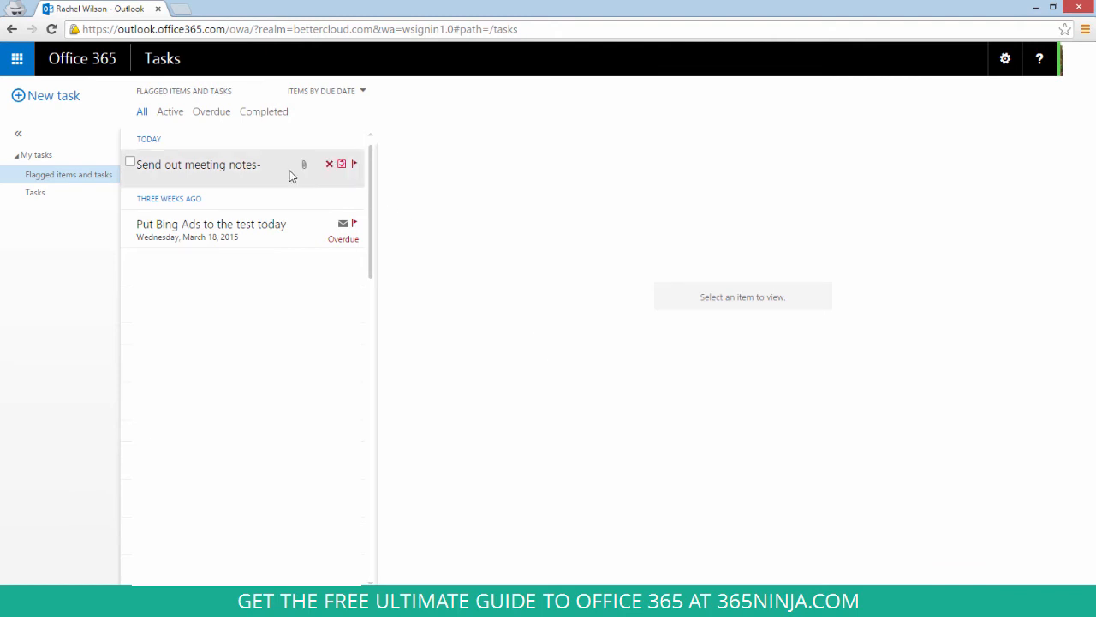
Show the 'Send out meeting notes' task details with its April 9, 2015 due date
{"action": "left_click", "coordinate": [199, 165]}
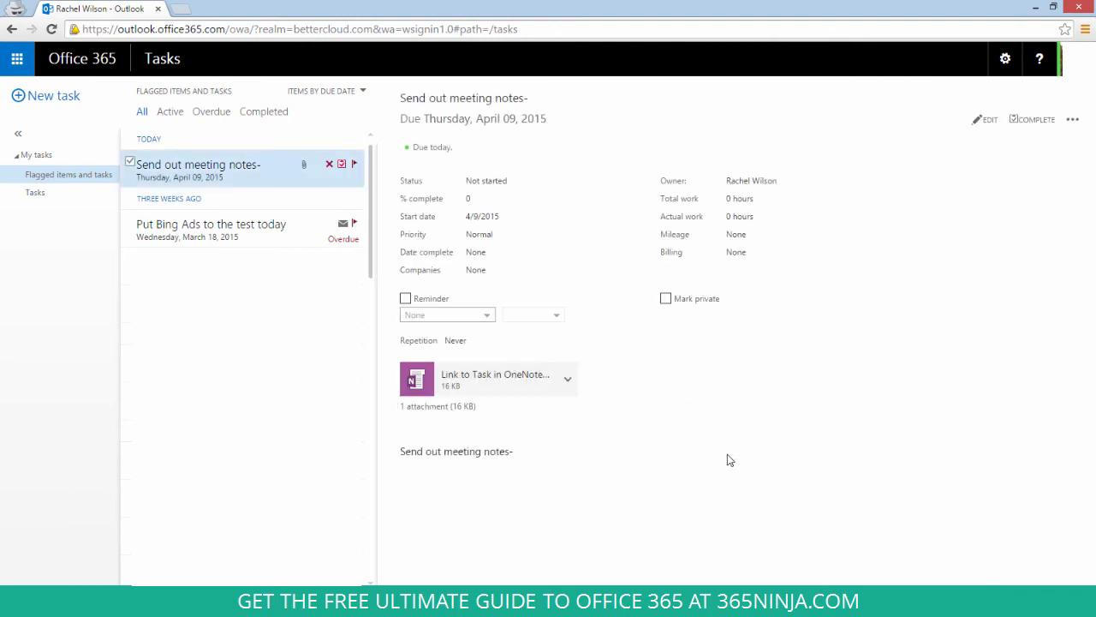
{"action": "mouse_move", "coordinate": [613, 435]}
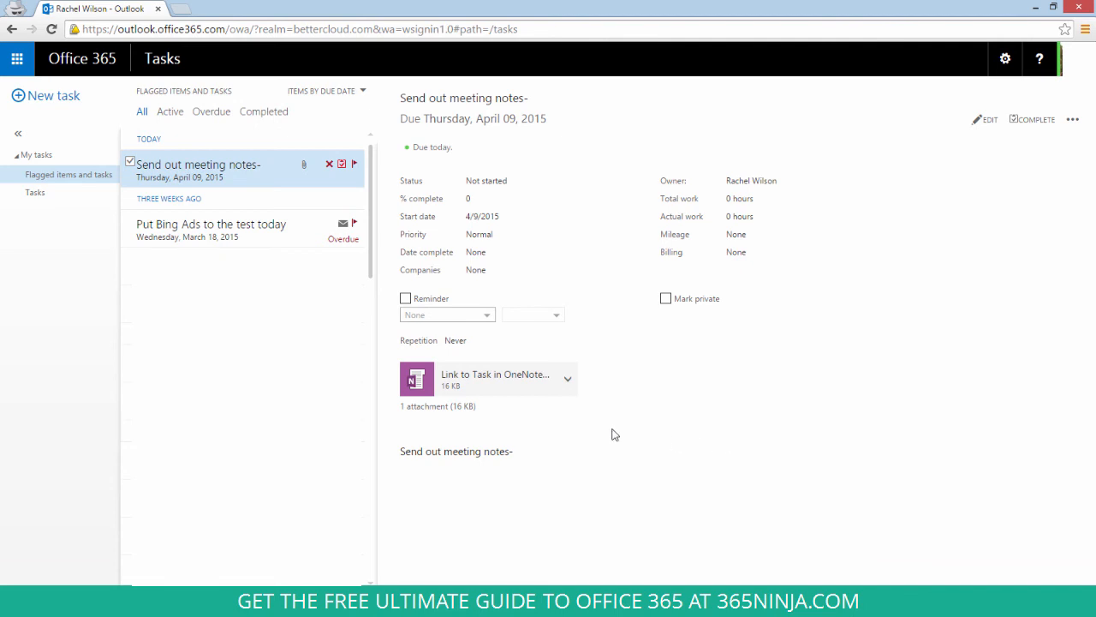